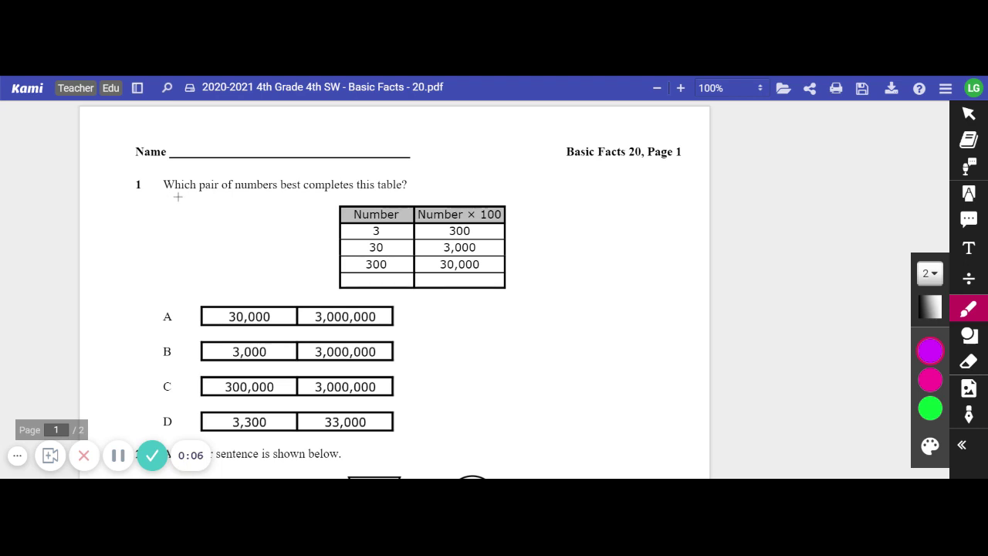
mouse_move(361, 232)
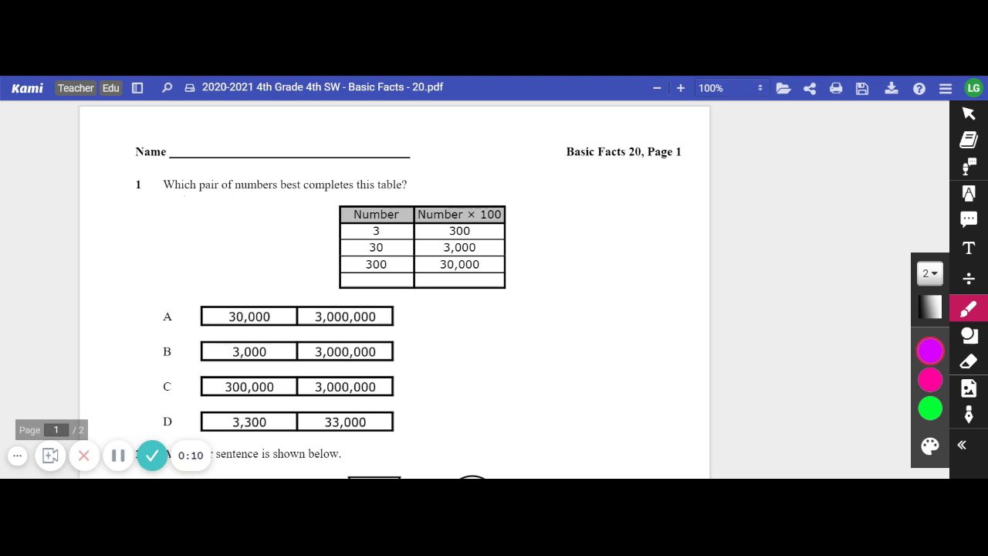
mouse_move(489, 202)
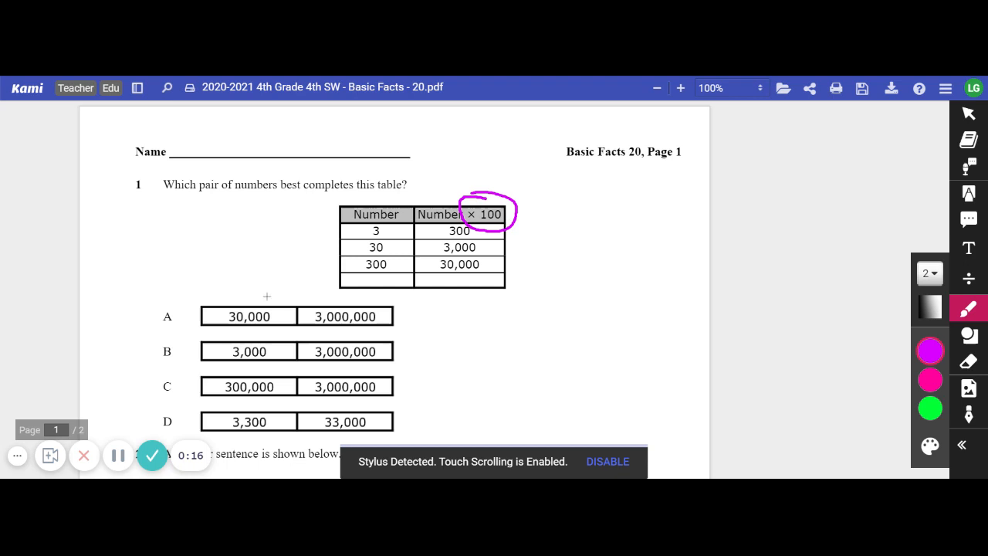
Step: Circle the × 100 header of question 1's table in pink and dismiss the upload prompt
left_click(862, 87)
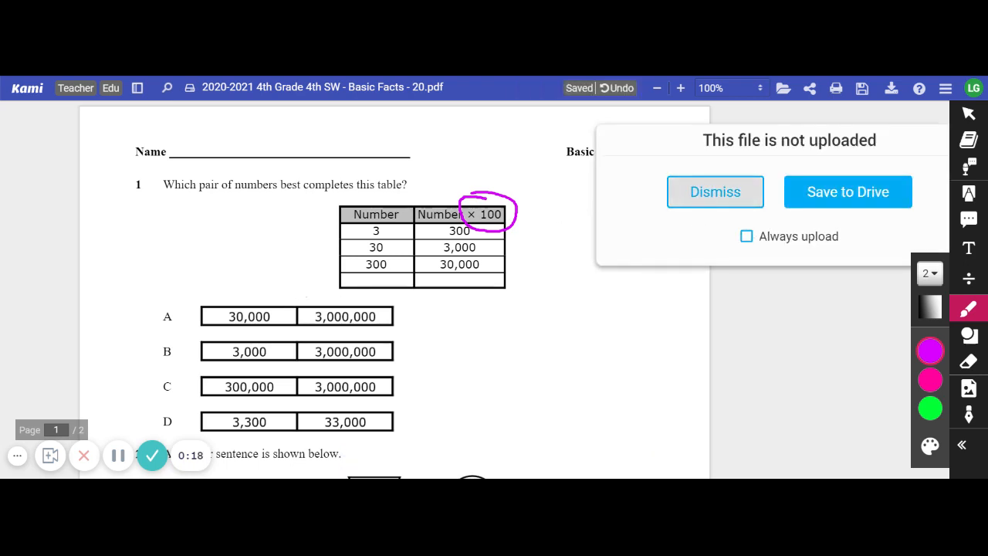
left_click(714, 191)
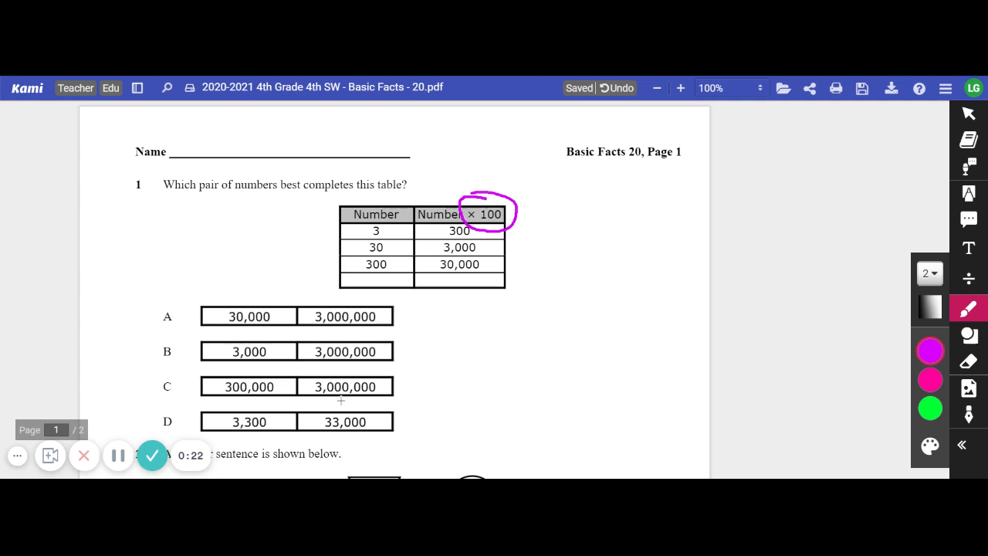
Step: Handwrite a pink '×10 =' hint next to 171 in table F of question 2
scroll("down", 3)
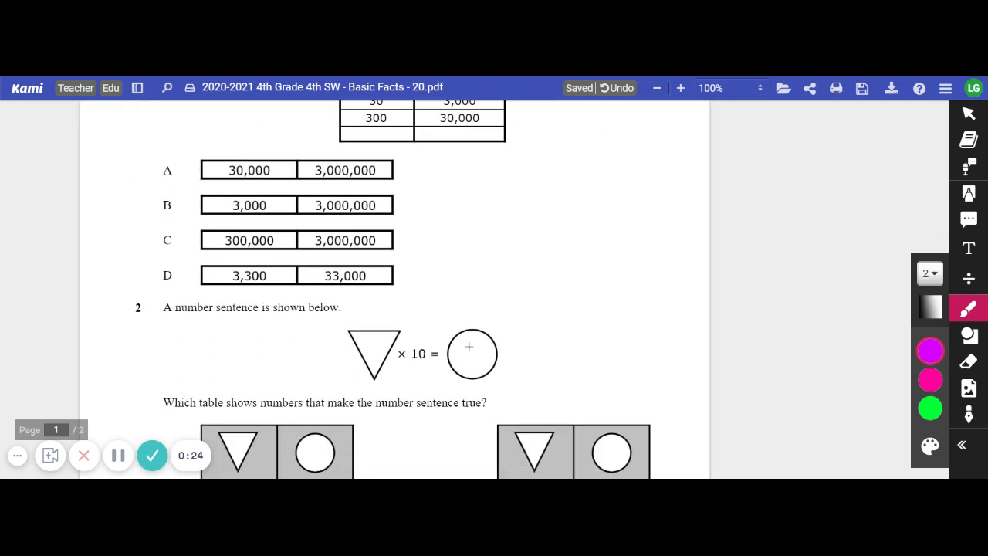
scroll("down", 3)
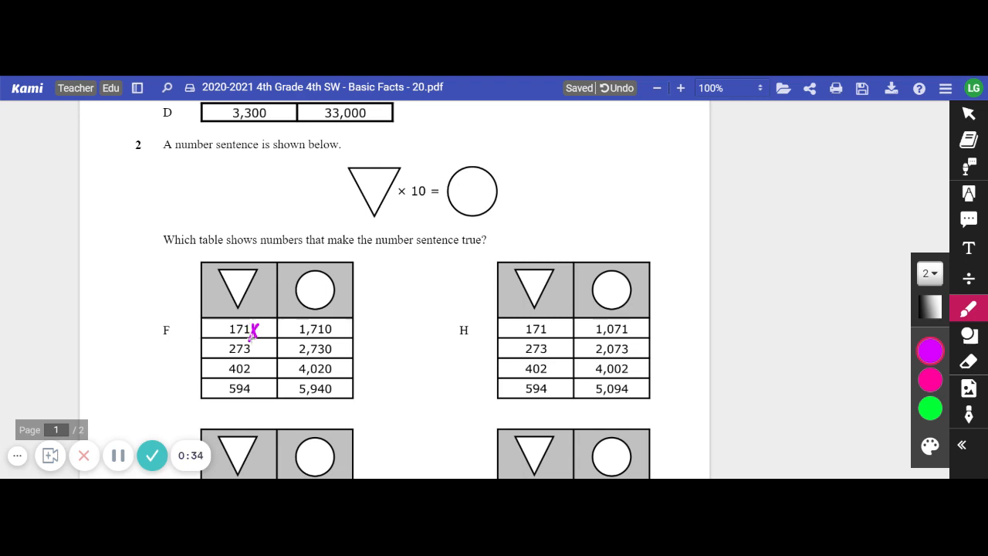
left_click_drag(250, 332, 281, 332)
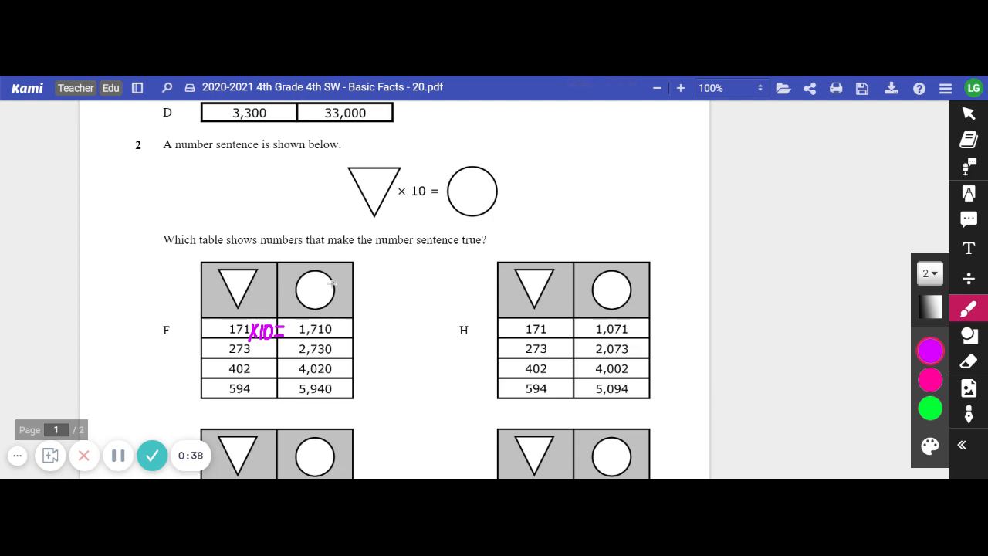
scroll("down", 3)
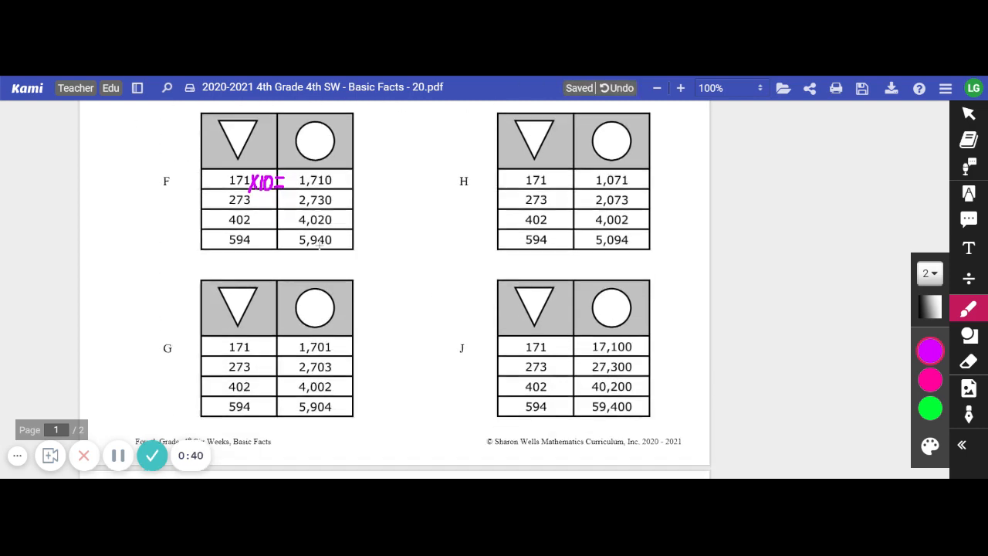
scroll("down", 3)
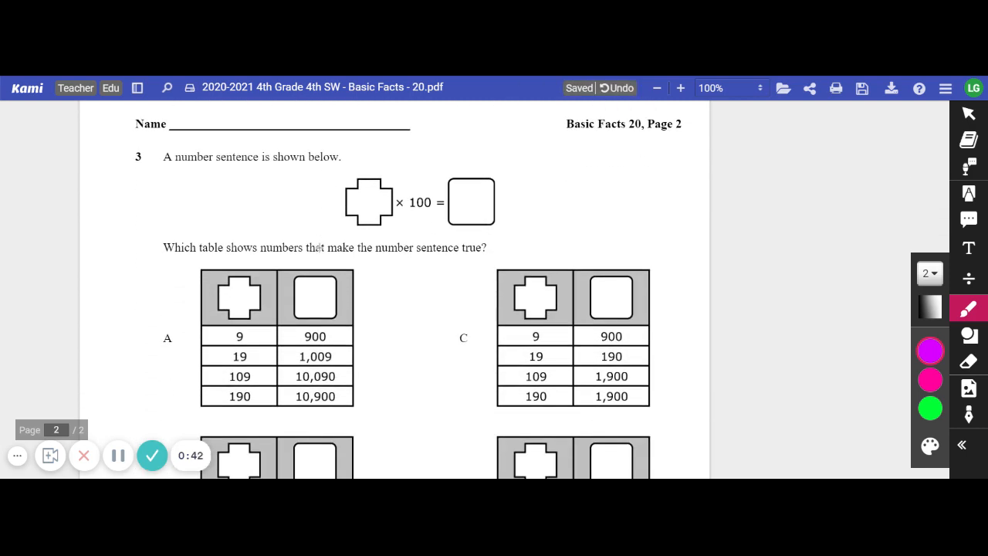
Step: Move to page 2 and note '×100 =' in pink beside 9 in table A of question 3
scroll("down", 3)
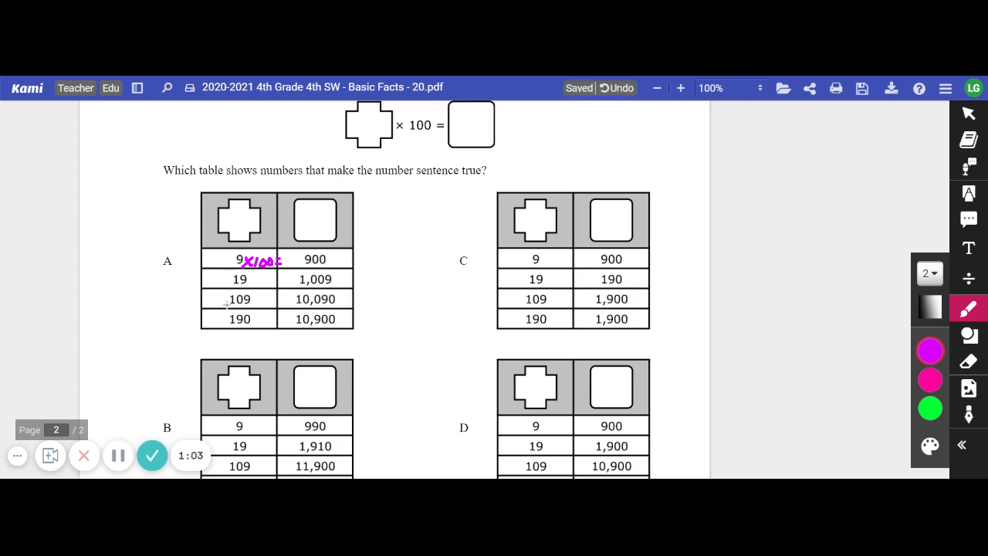
scroll("down", 3)
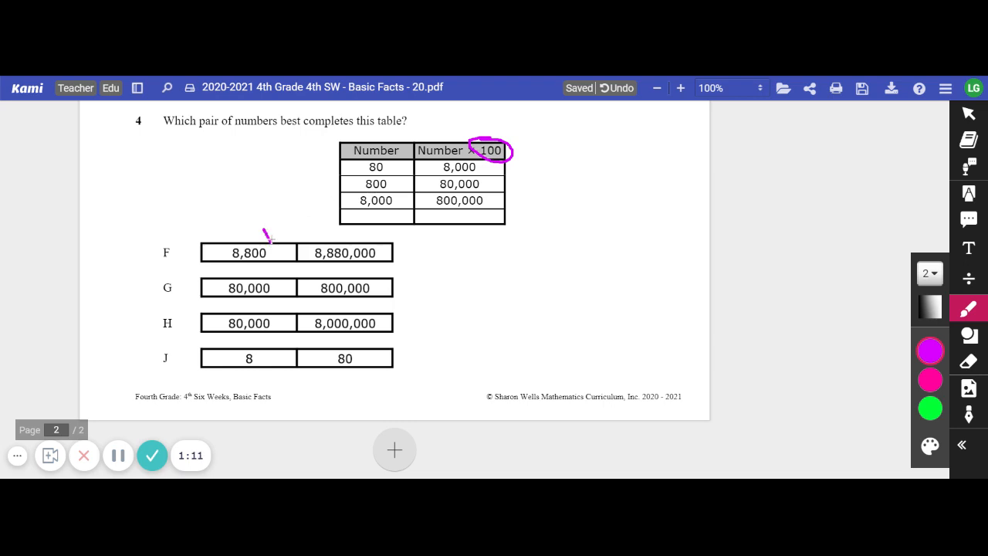
Step: Handwrite a pink '×100 =' hint above the 8,800 box in choice F of question 4
left_click_drag(265, 238, 297, 231)
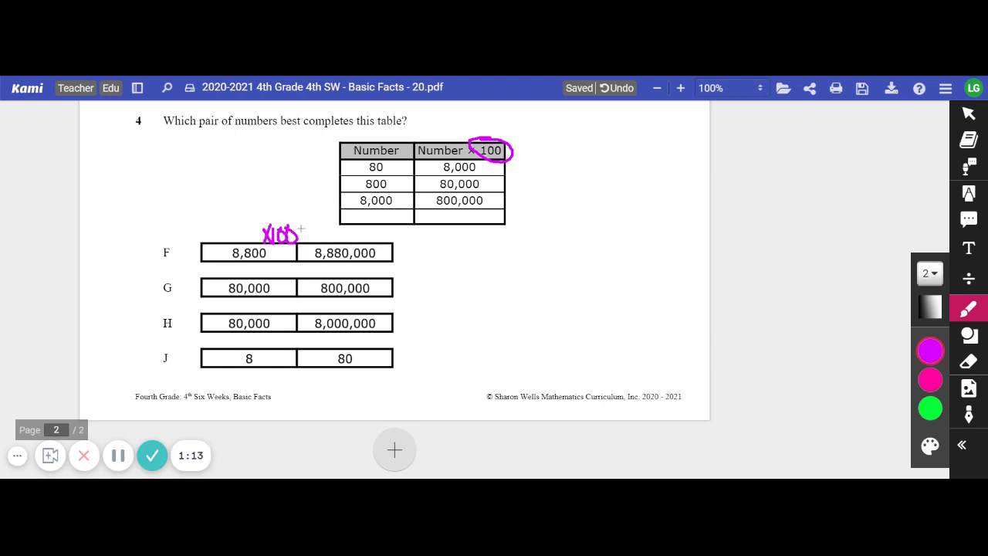
left_click_drag(300, 233, 309, 233)
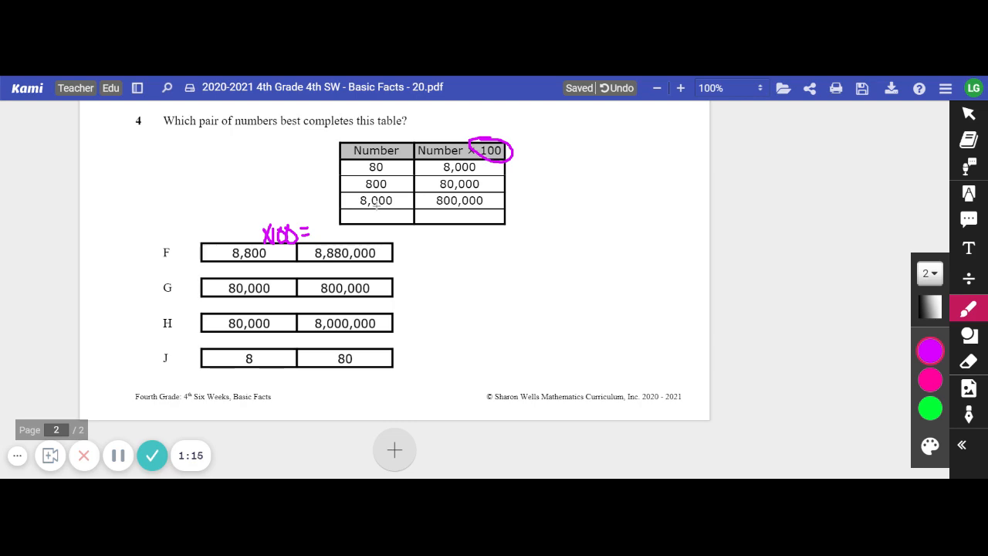